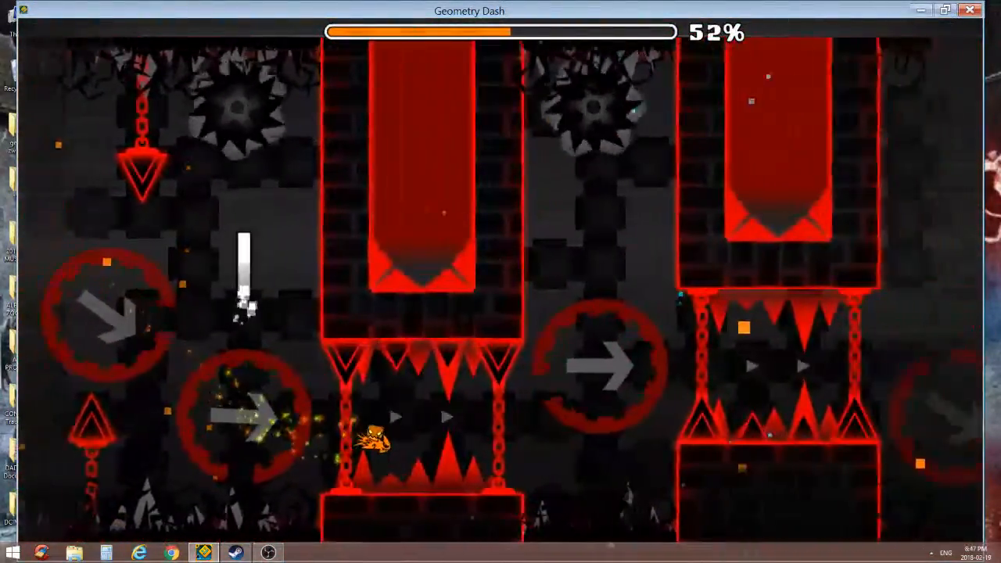
# Jump through the red spiked corridors, advancing the level from 52% to 56%.
pyautogui.press('space')
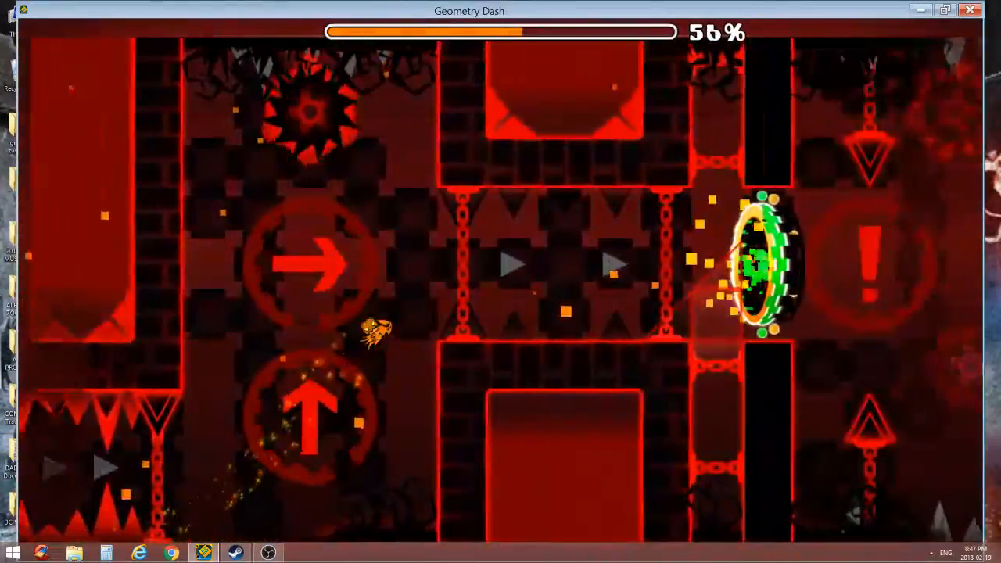